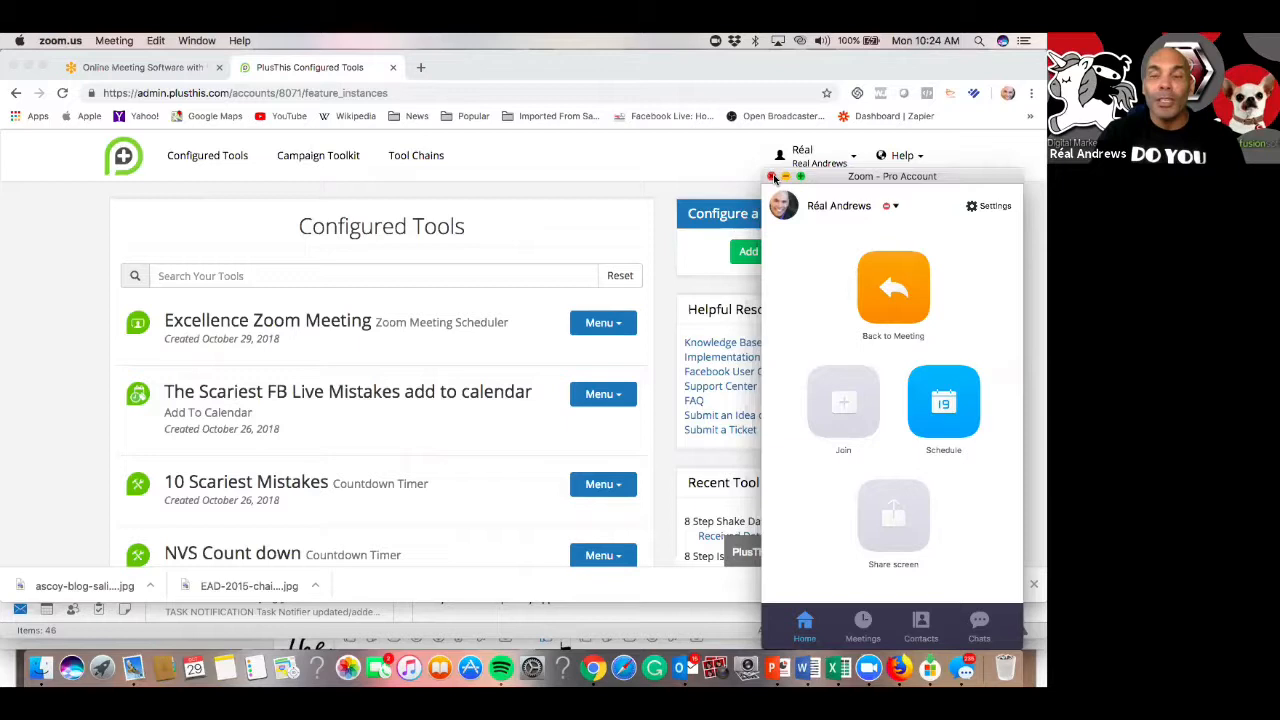
# Go to Manage Account from the account name dropdown after hiding the Zoom panel.
pyautogui.click(772, 176)
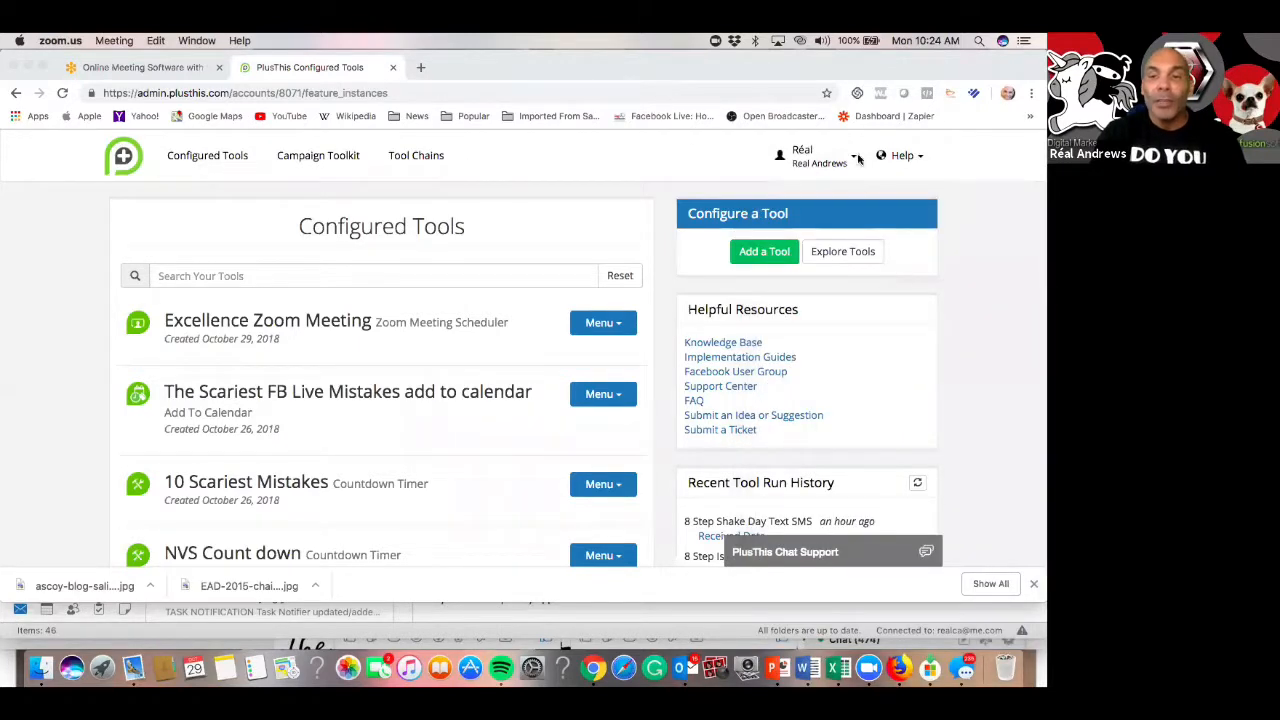
pyautogui.moveTo(980, 218)
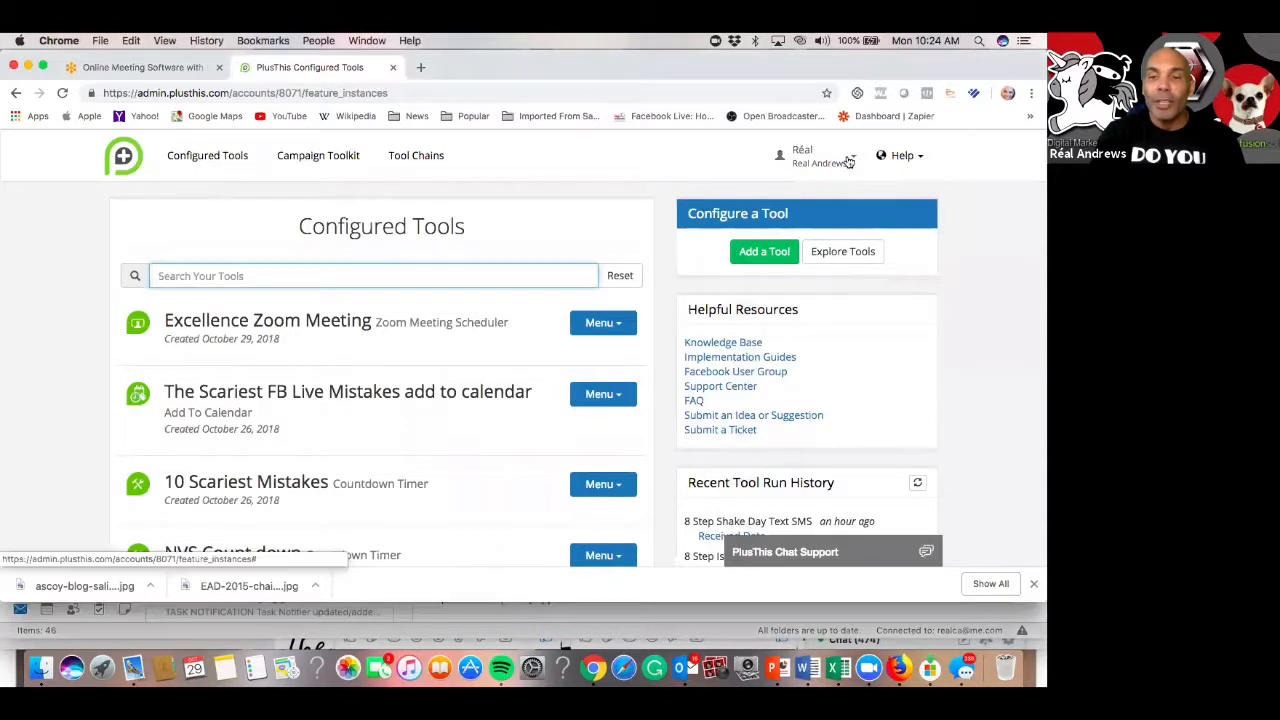
pyautogui.click(818, 156)
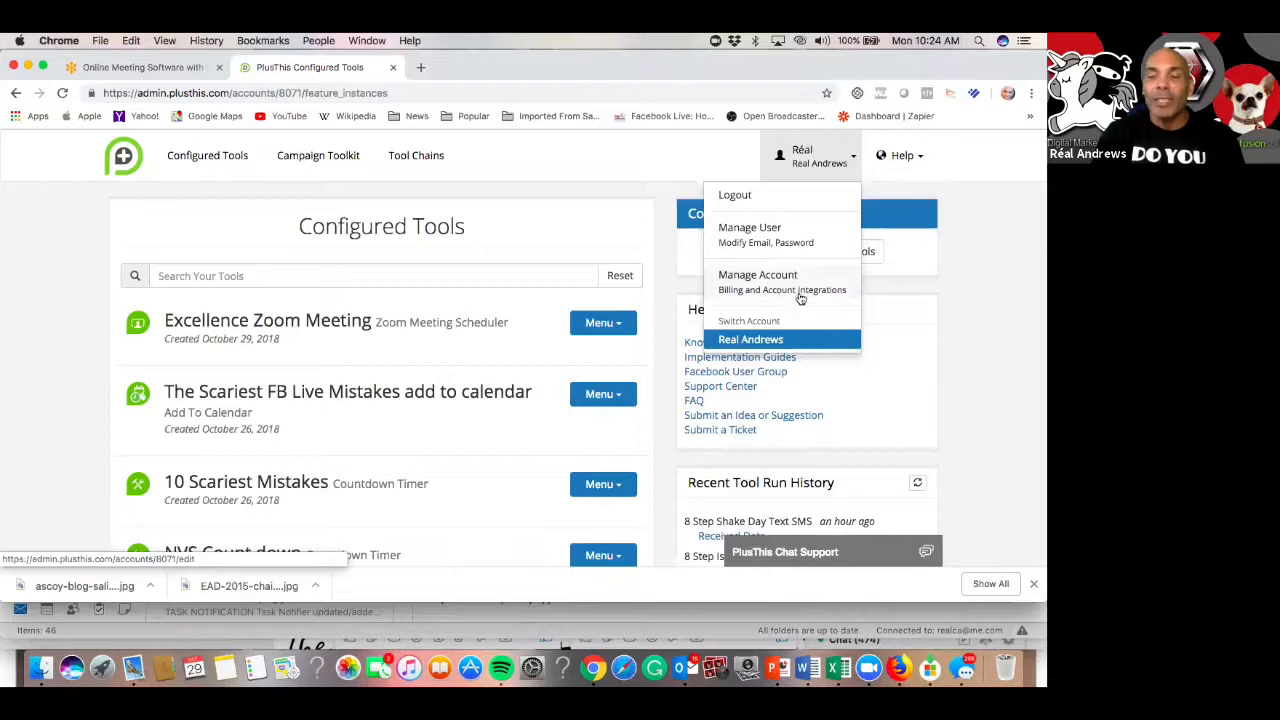
pyautogui.moveTo(816, 294)
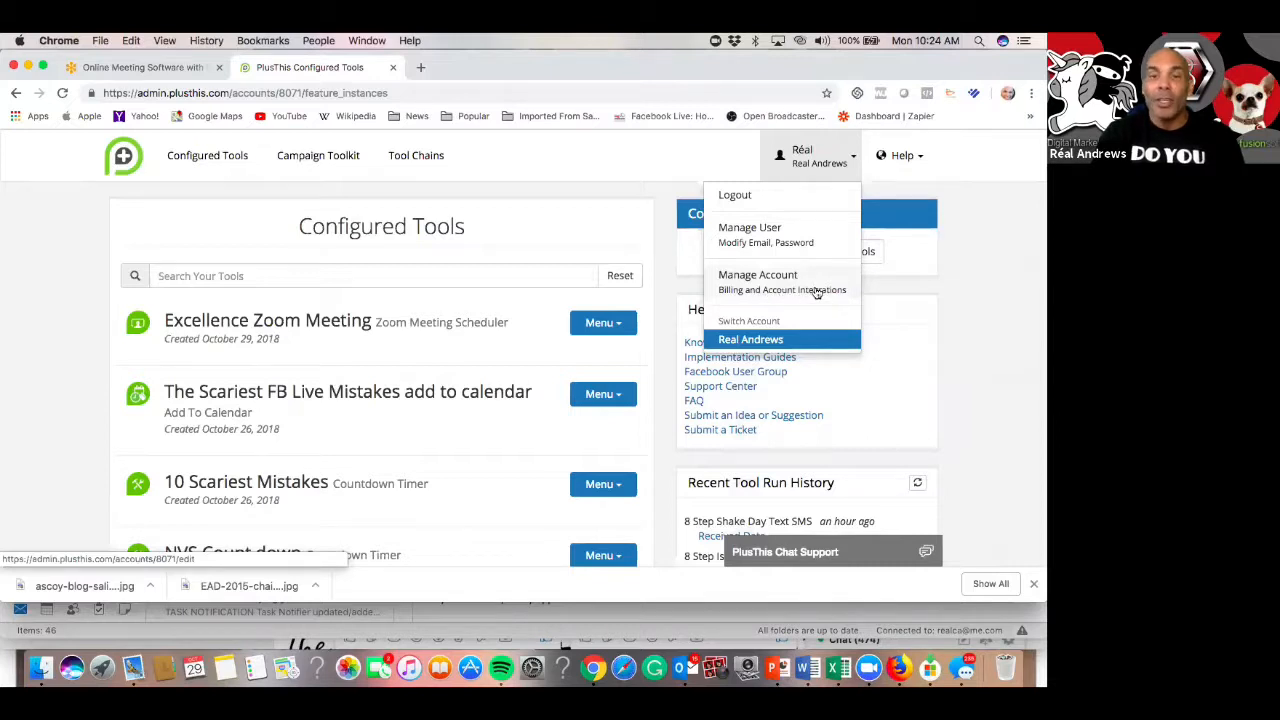
pyautogui.click(758, 274)
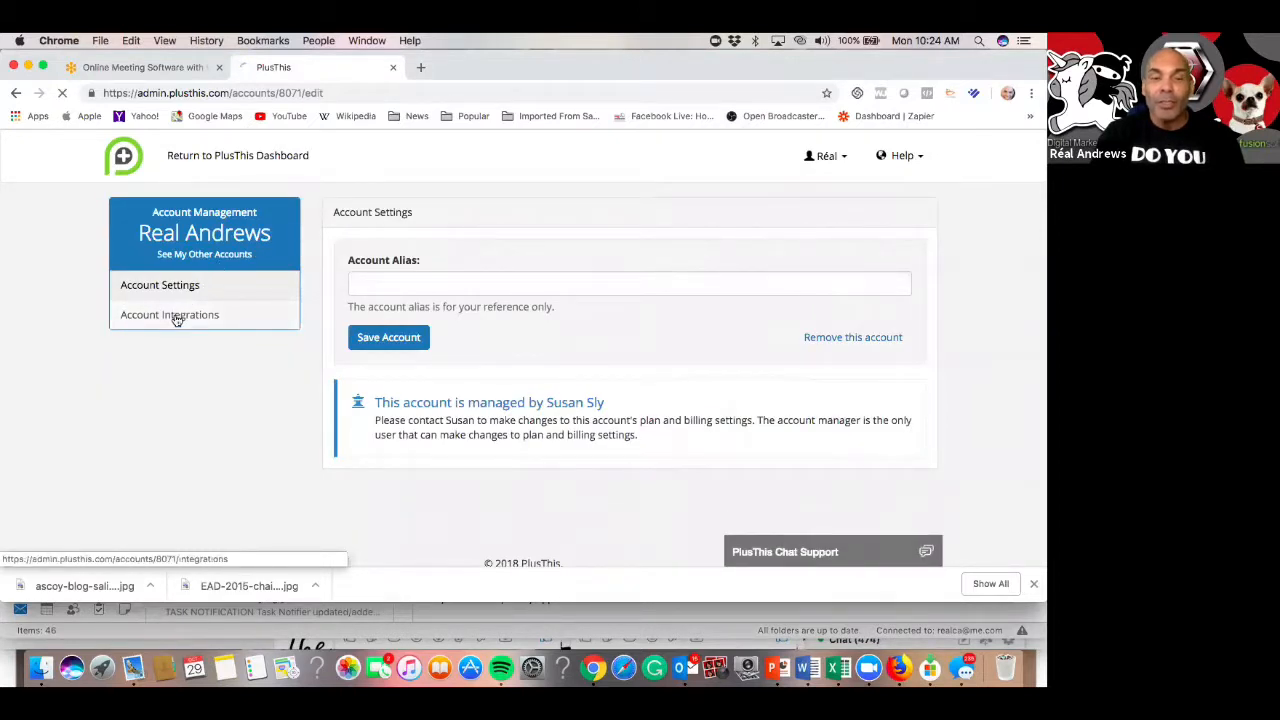
# Open Manage for the Twilio integration under Account Integrations.
pyautogui.click(170, 314)
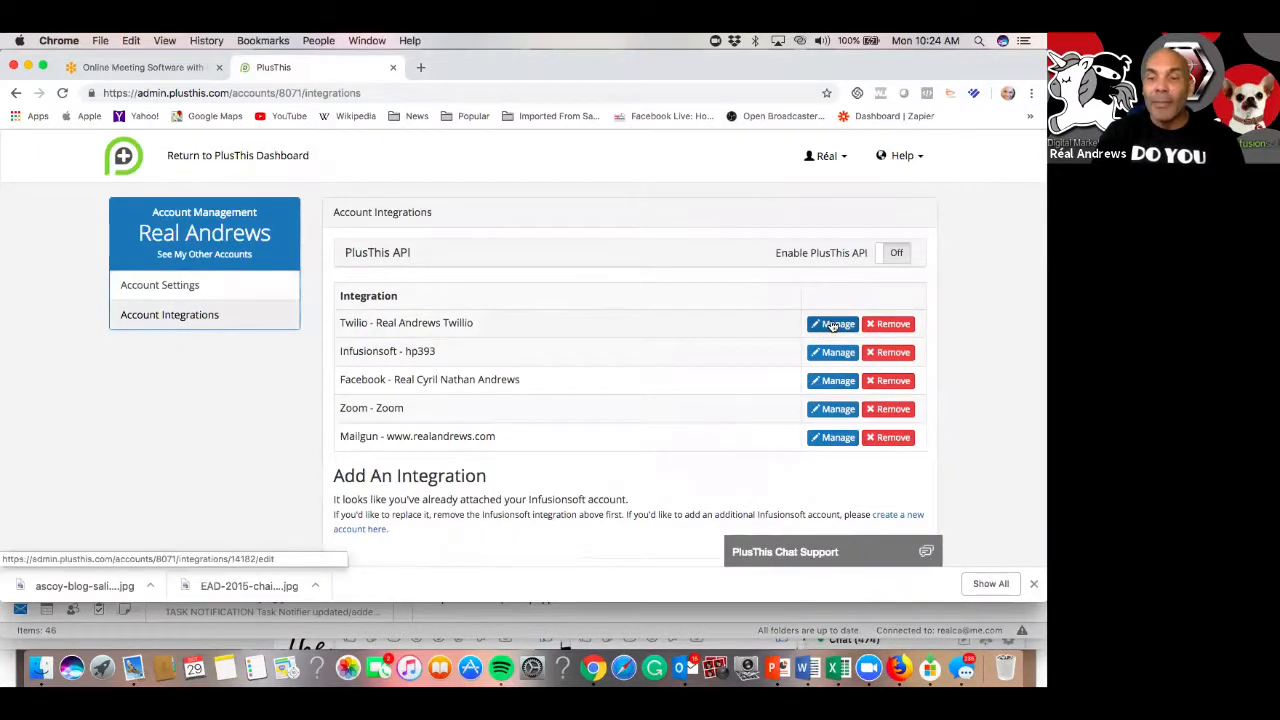
pyautogui.click(832, 324)
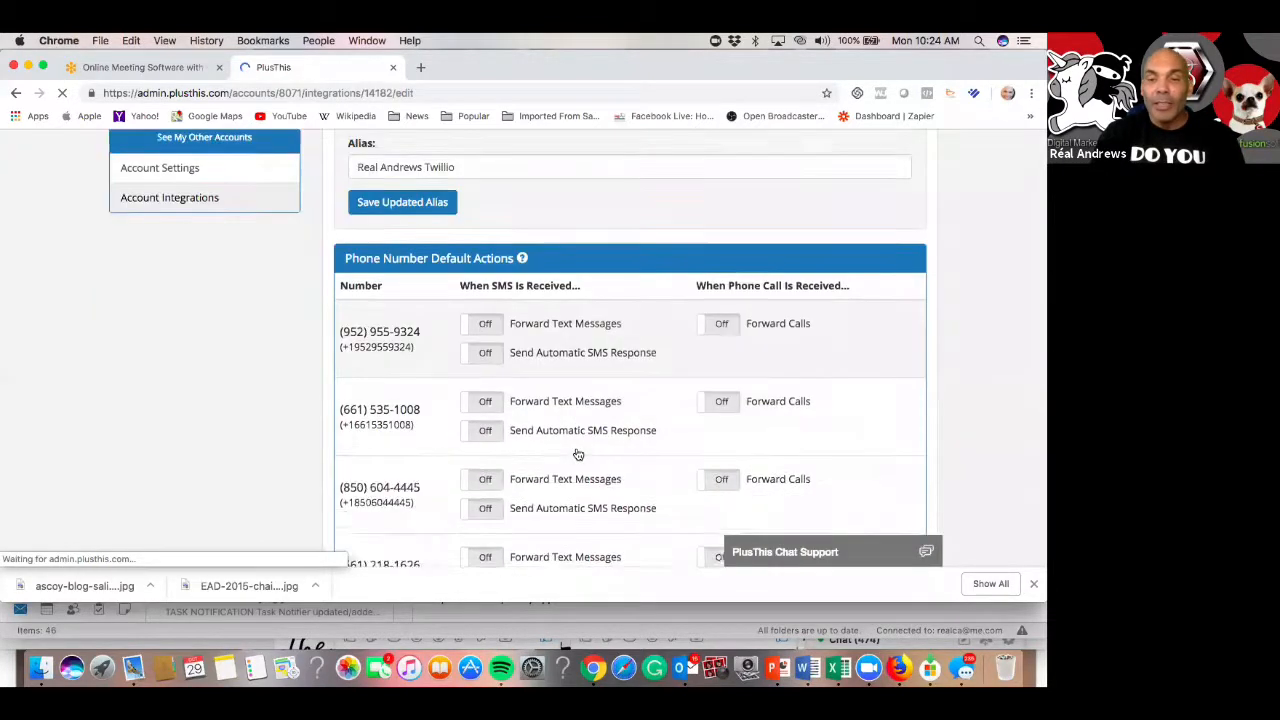
pyautogui.scroll(-3)
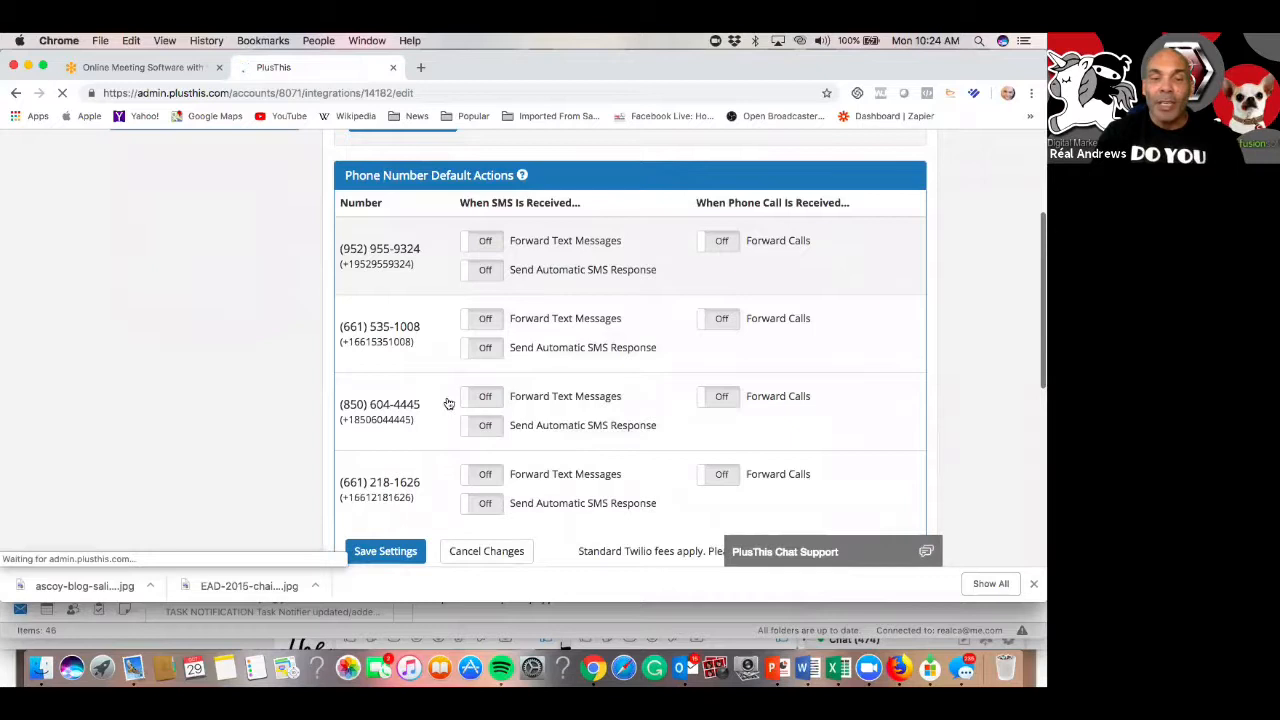
pyautogui.moveTo(432, 468)
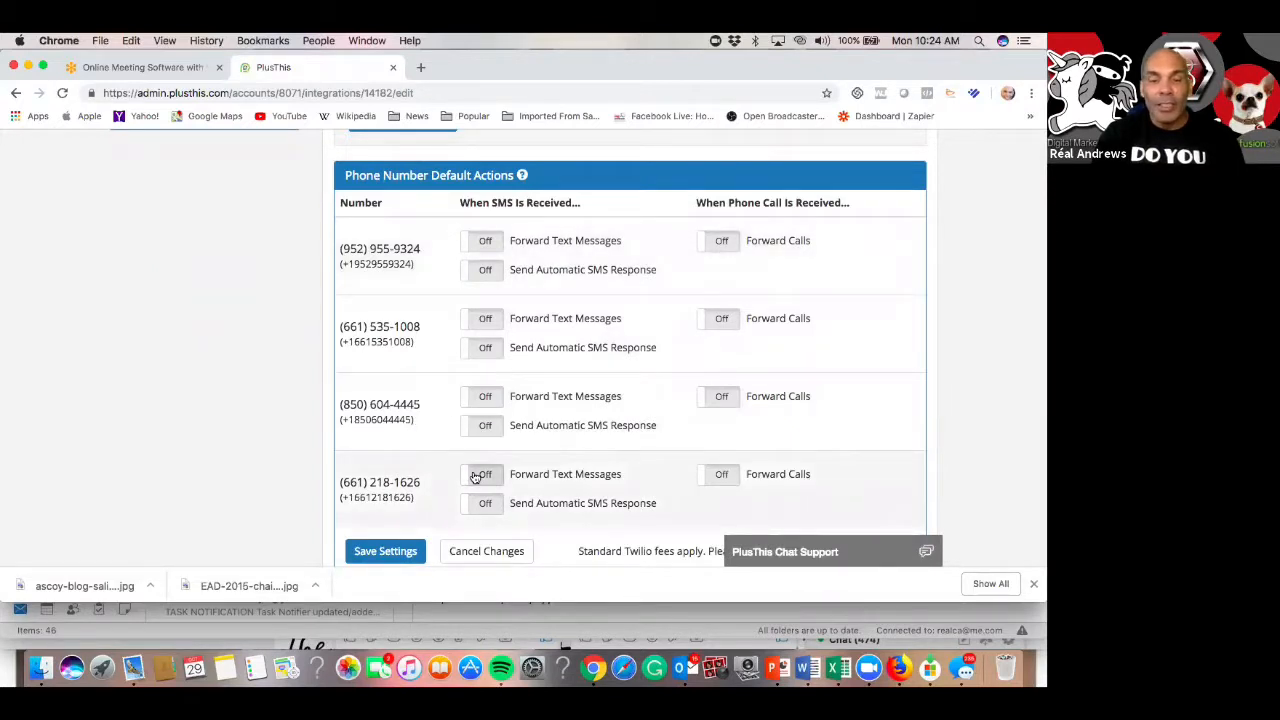
pyautogui.click(484, 474)
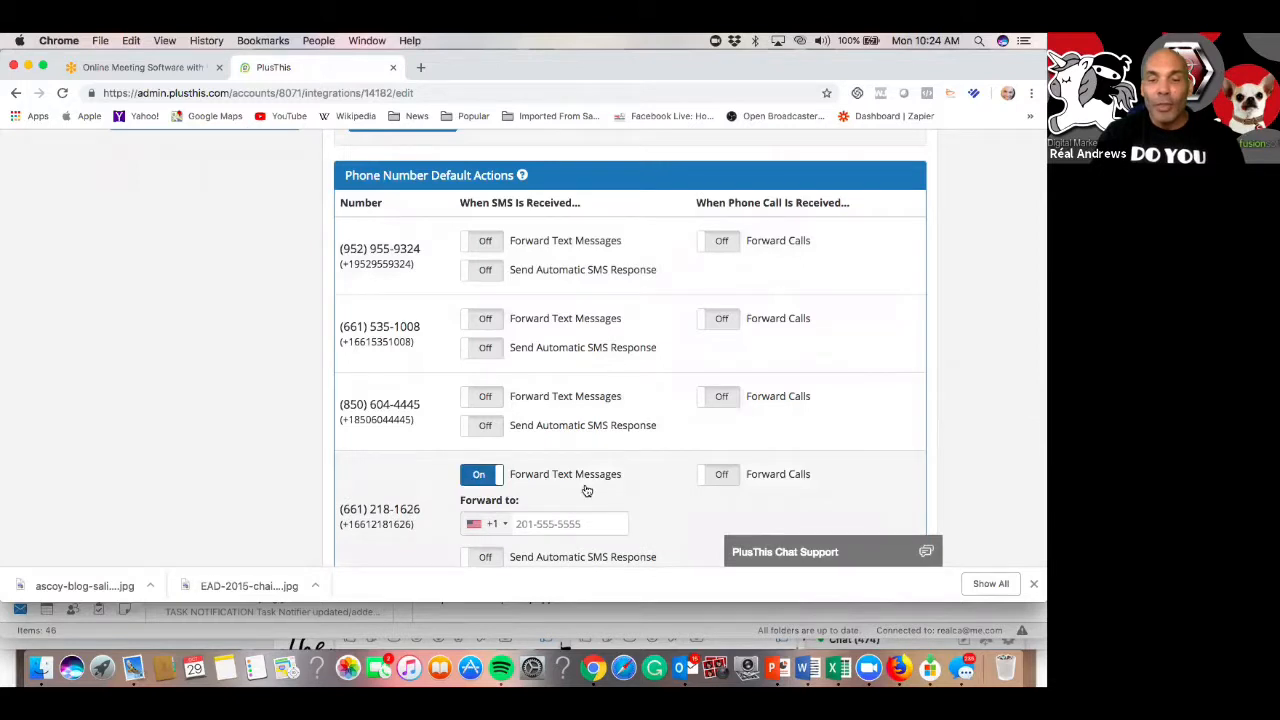
pyautogui.click(560, 524)
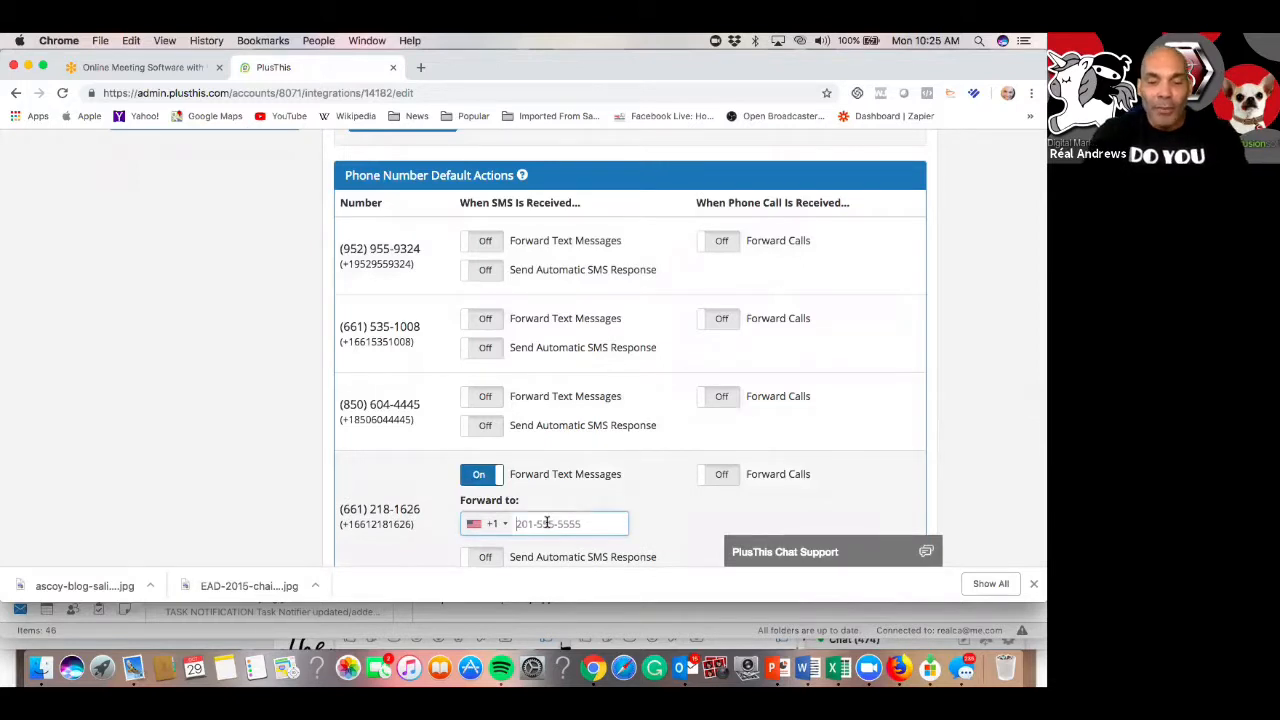
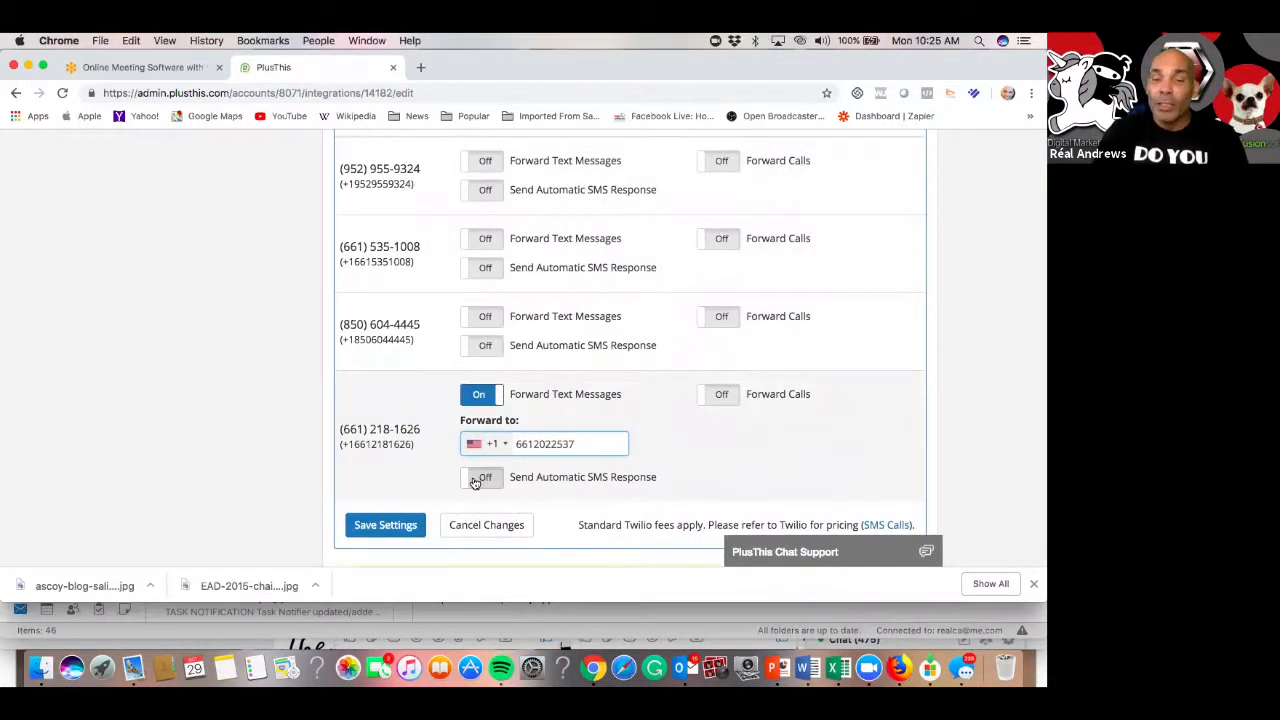
pyautogui.click(484, 476)
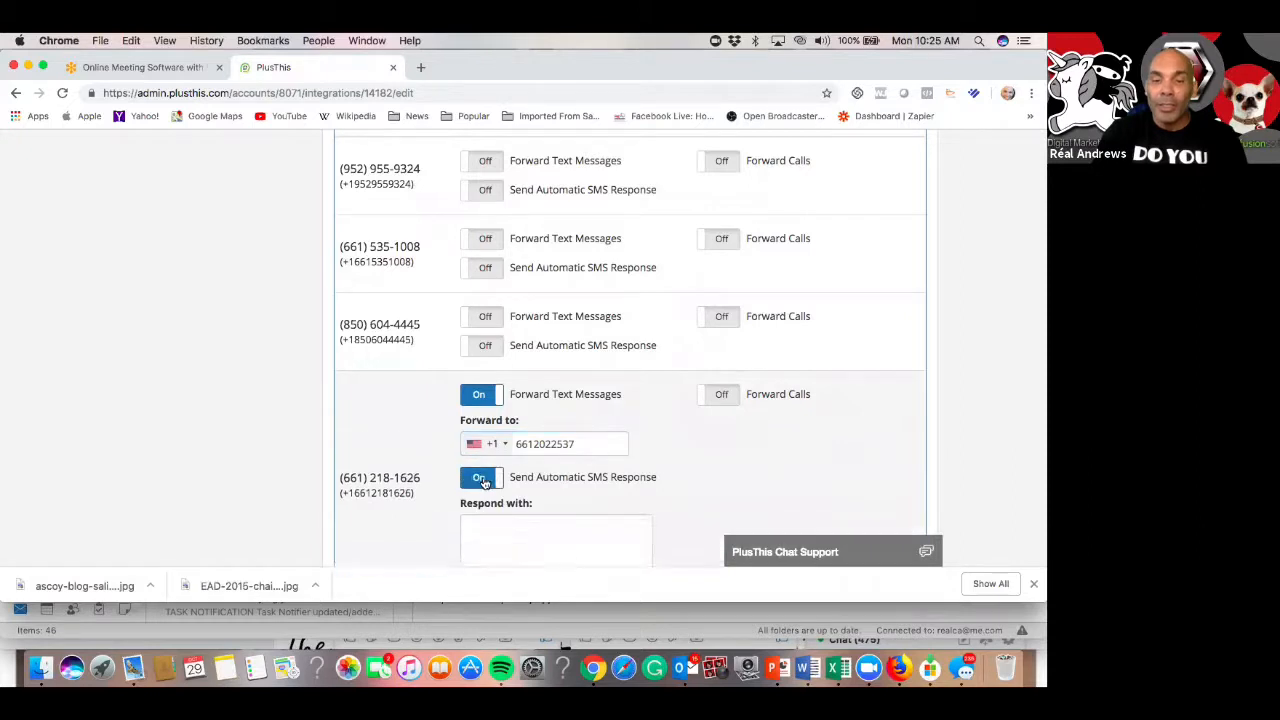
pyautogui.scroll(-3)
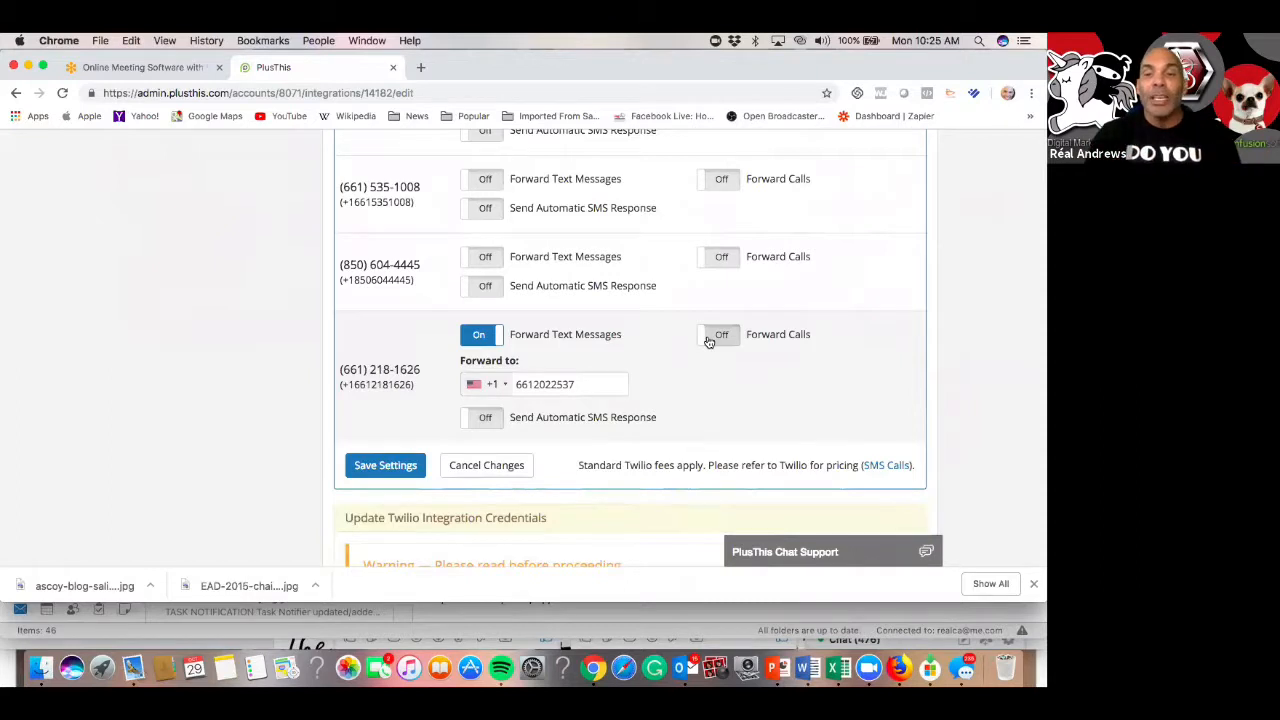
pyautogui.click(720, 334)
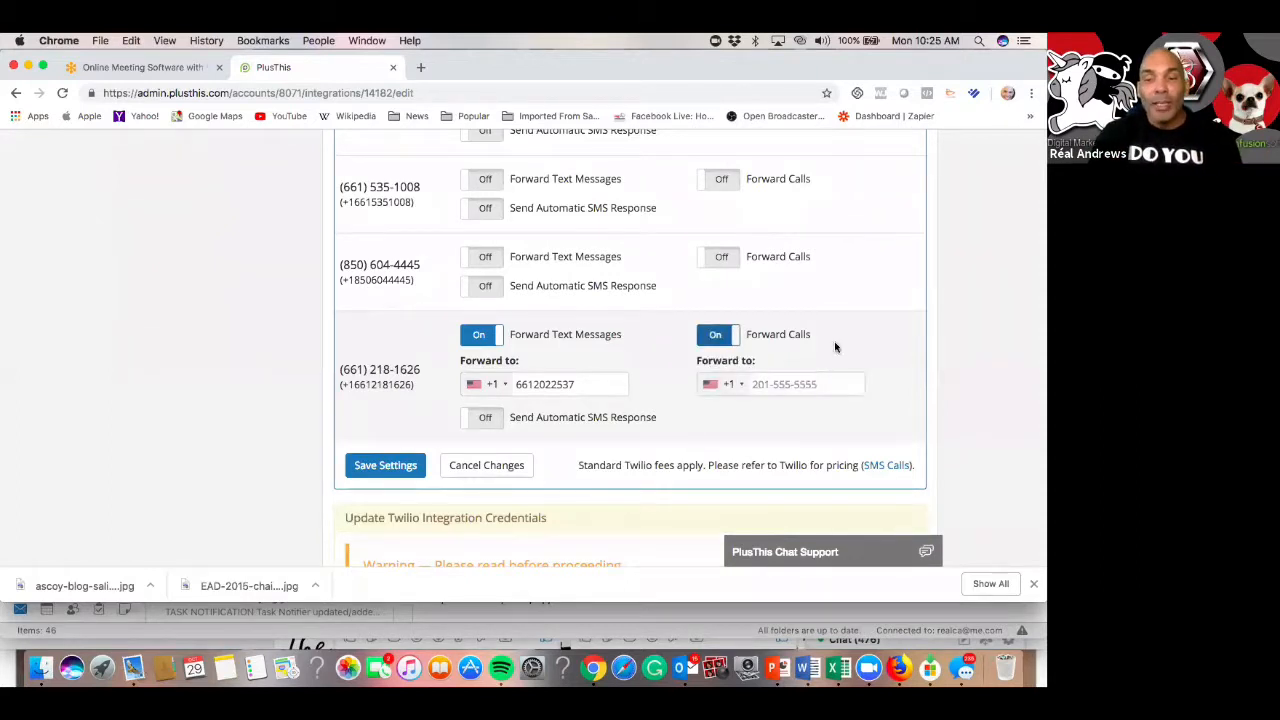
pyautogui.click(790, 384)
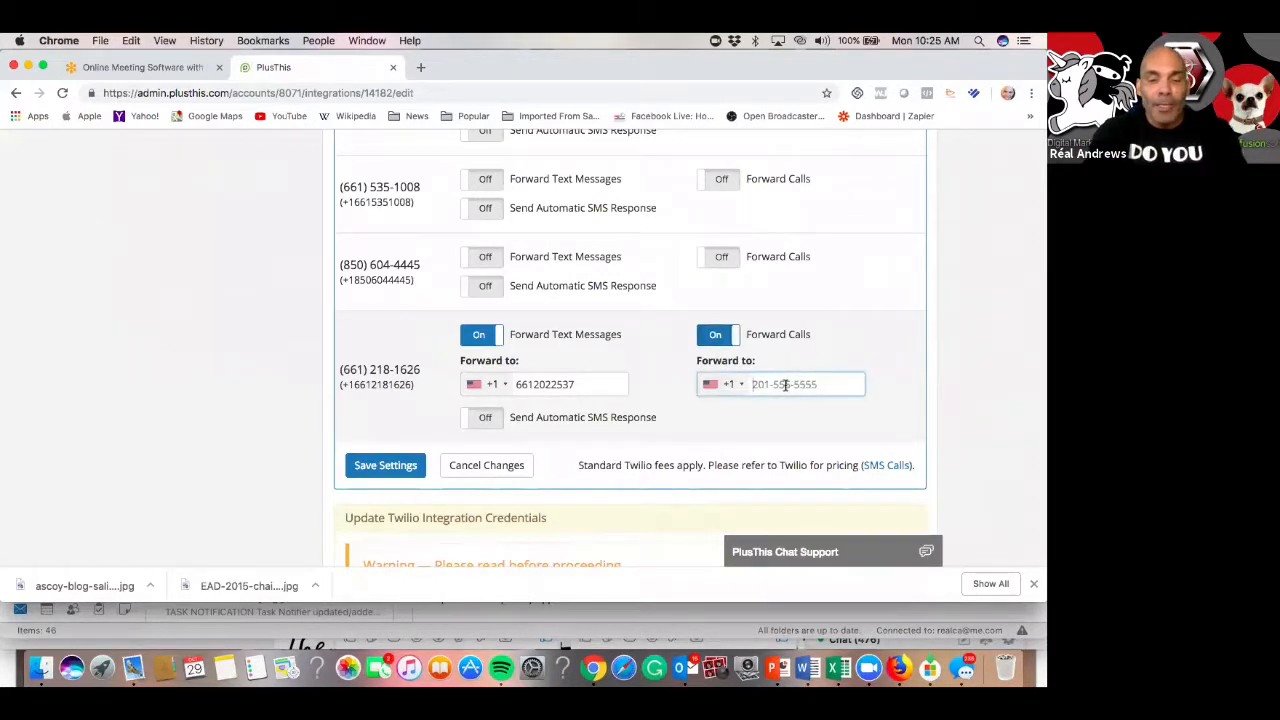
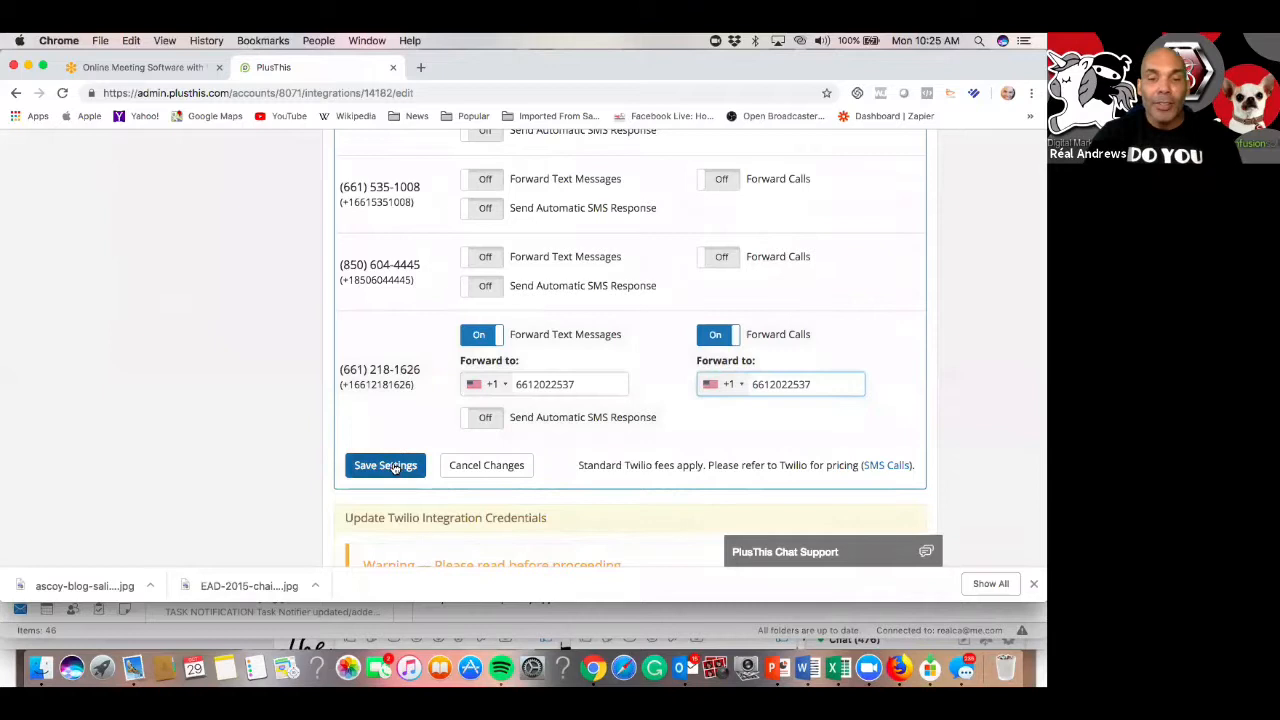
pyautogui.click(384, 464)
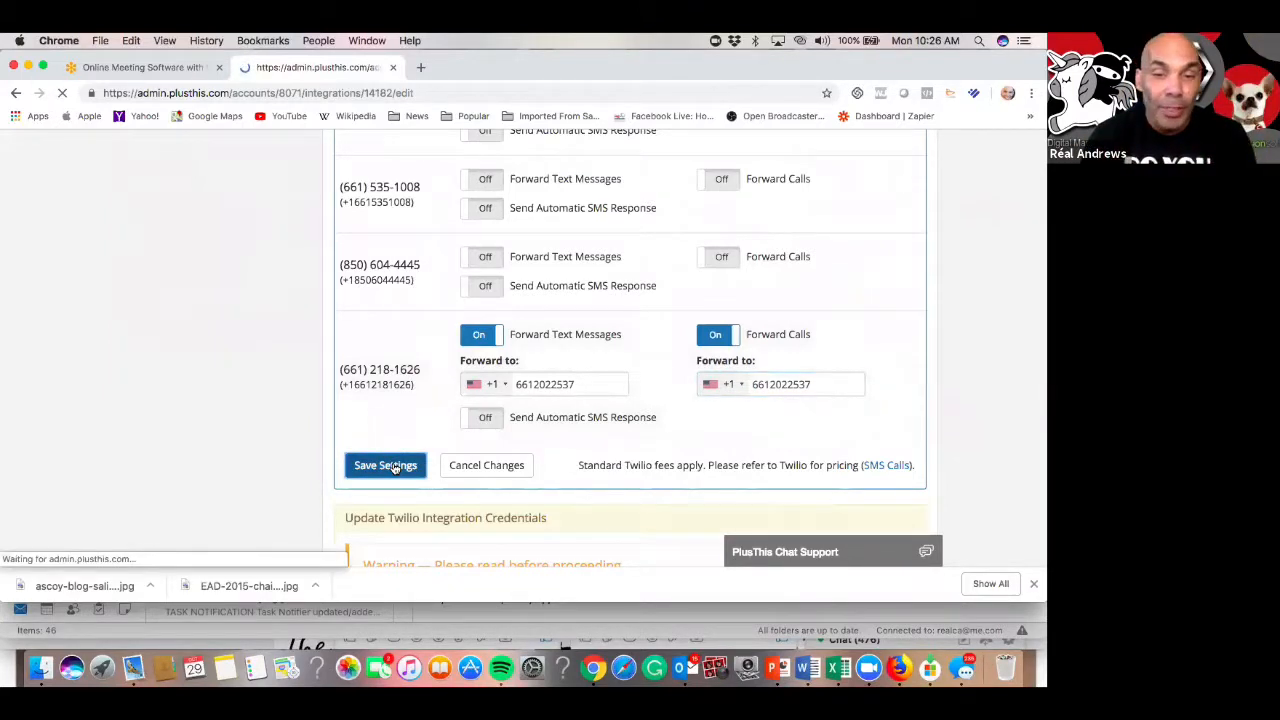
pyautogui.click(384, 464)
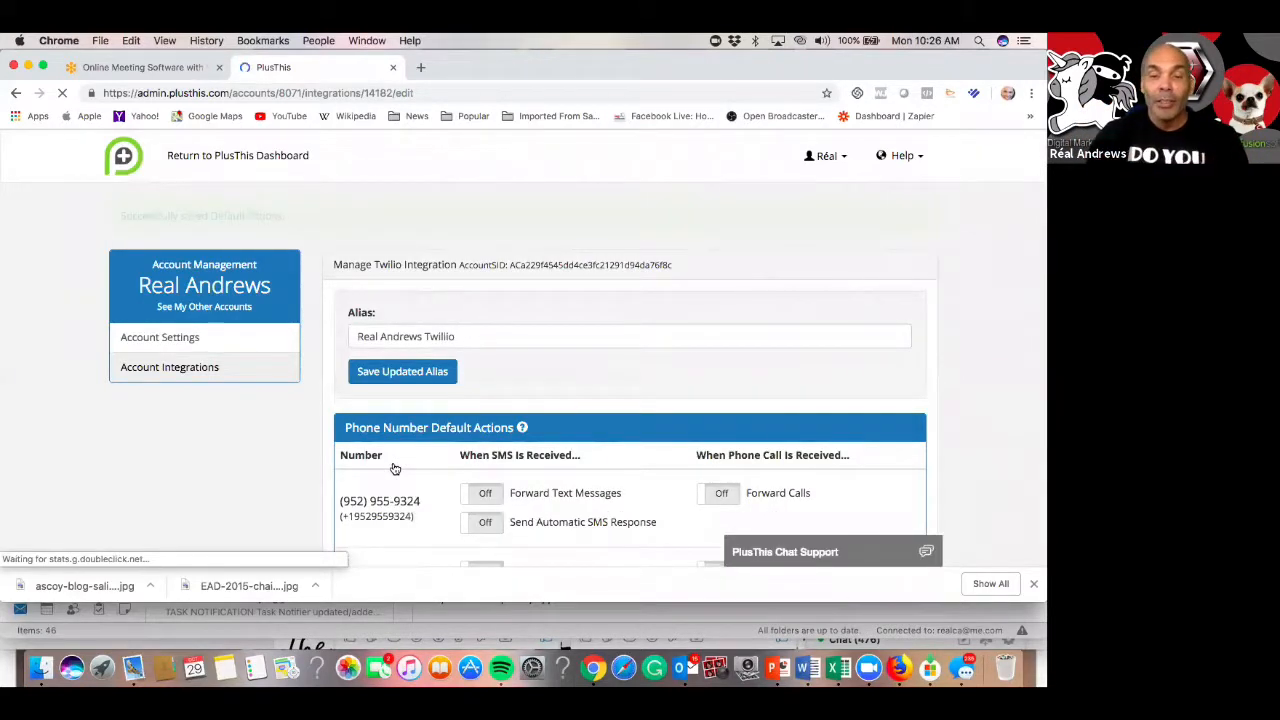
pyautogui.scroll(-3)
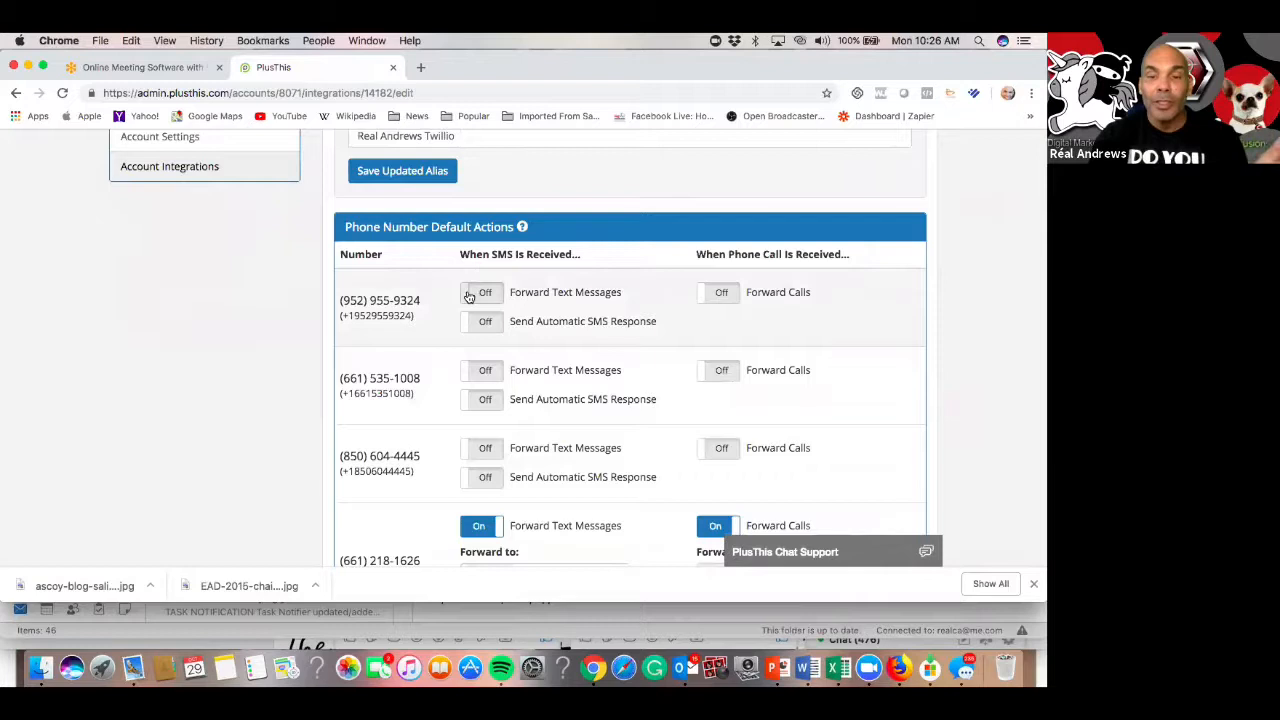
pyautogui.click(484, 292)
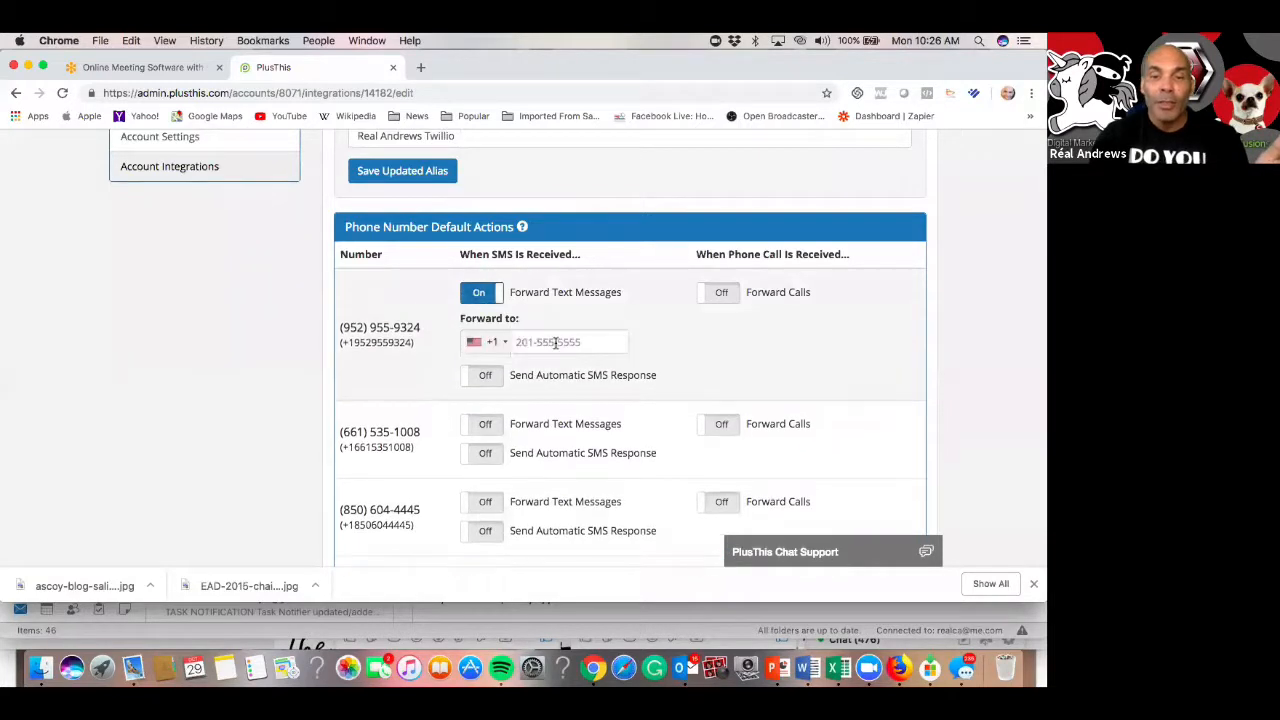
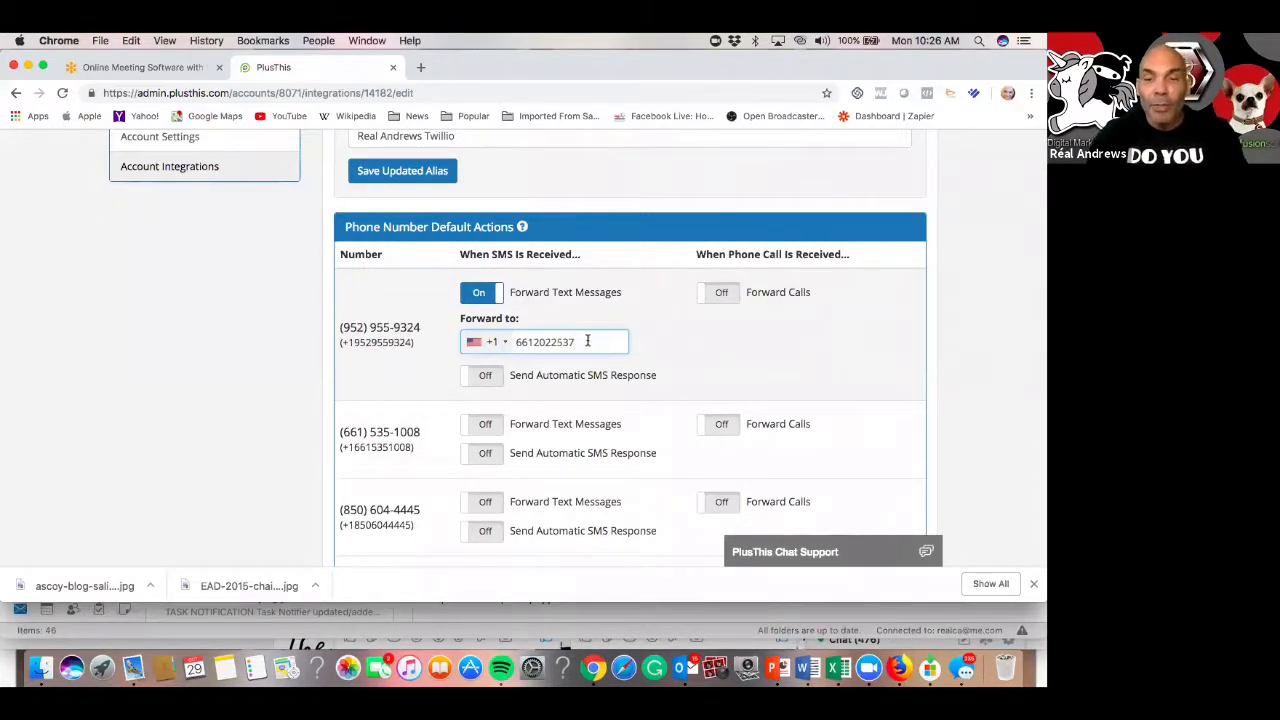
pyautogui.doubleClick(544, 342)
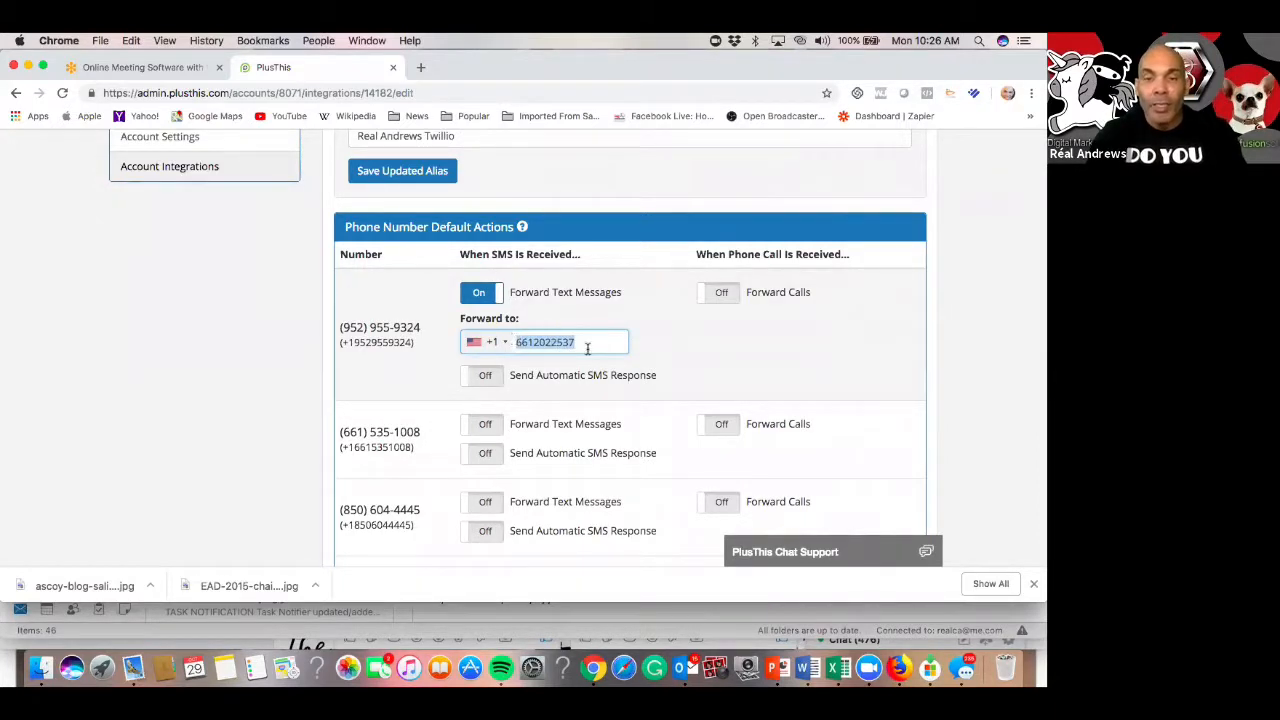
# Toggle the automatic SMS reply and forwarding switches for the next numbers.
pyautogui.click(484, 376)
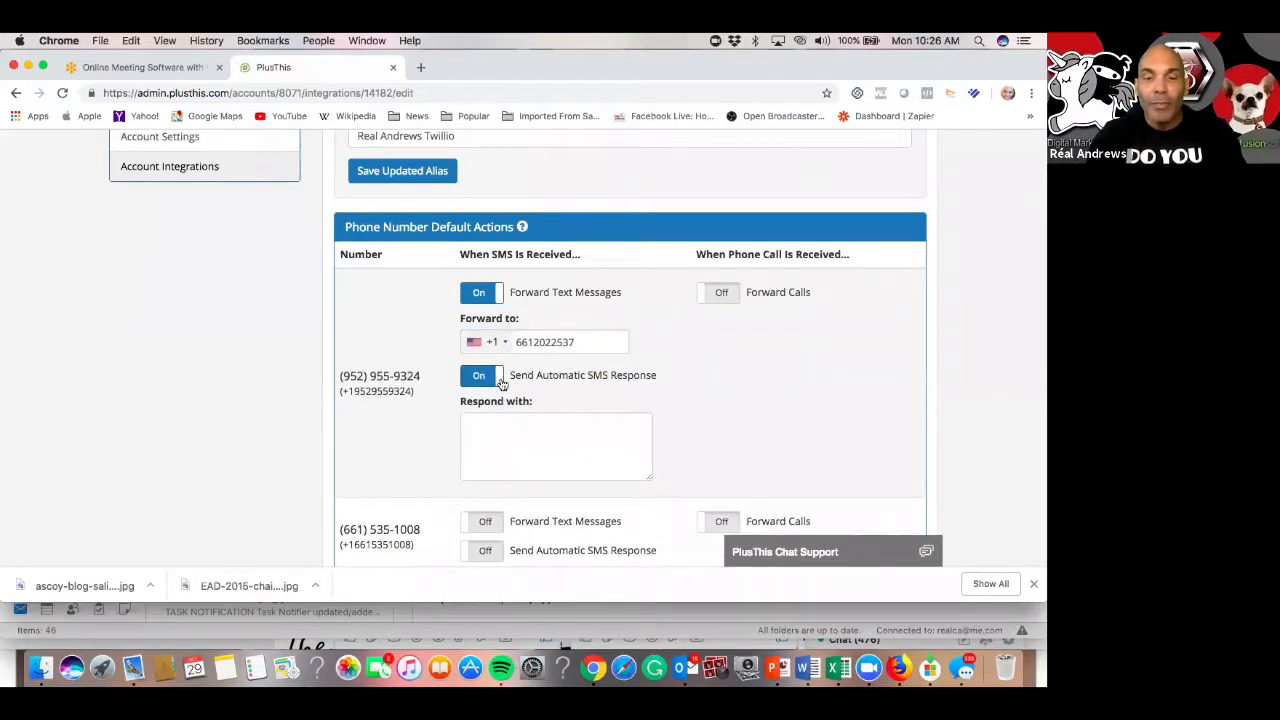
pyautogui.click(478, 376)
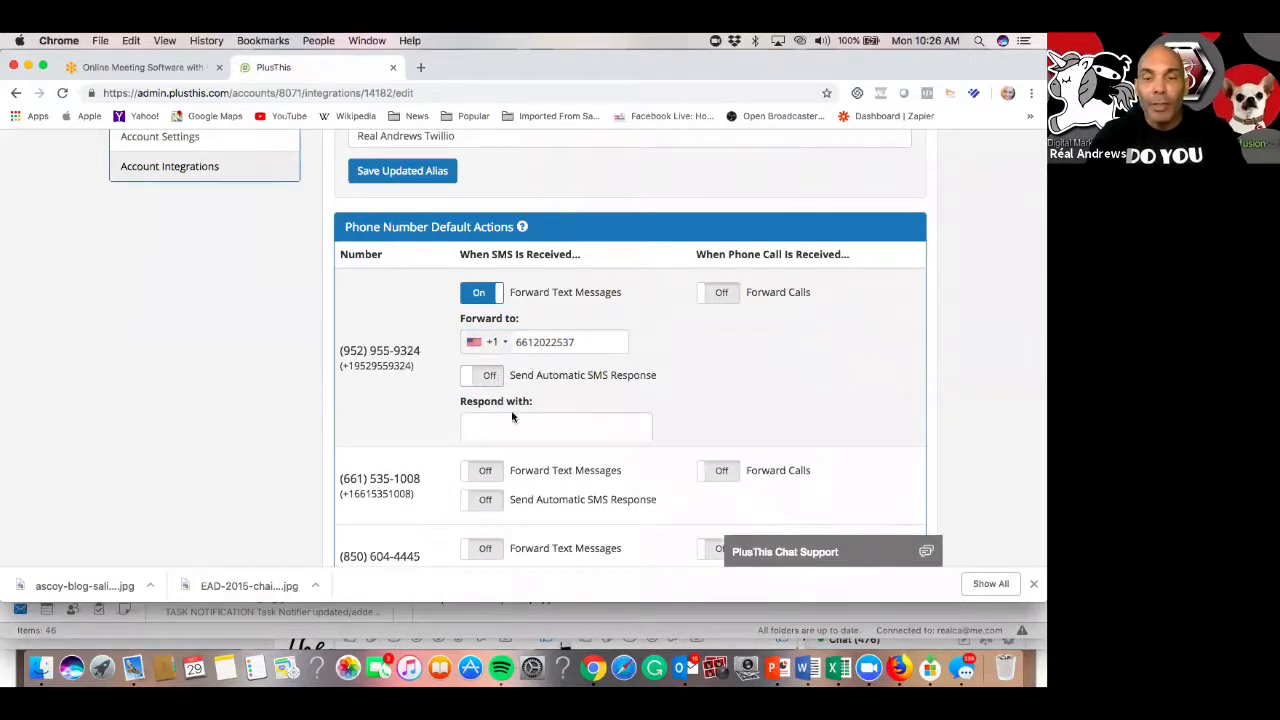
pyautogui.click(484, 376)
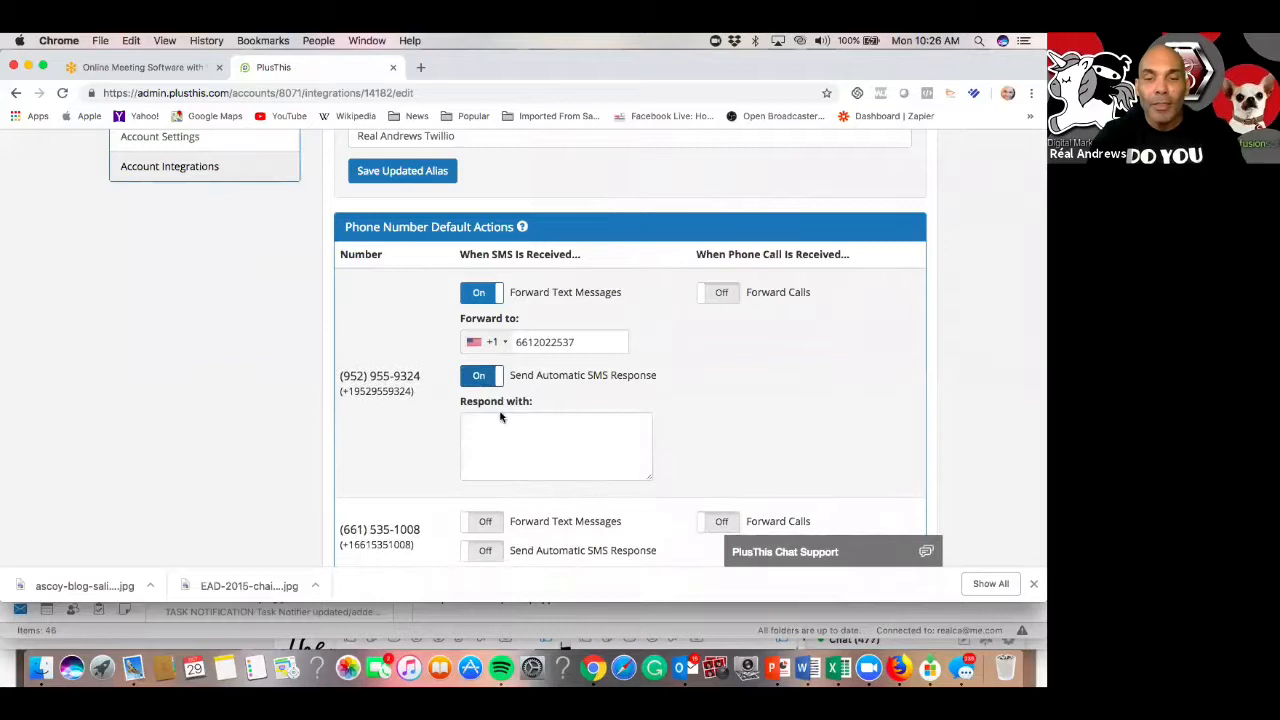
pyautogui.click(720, 292)
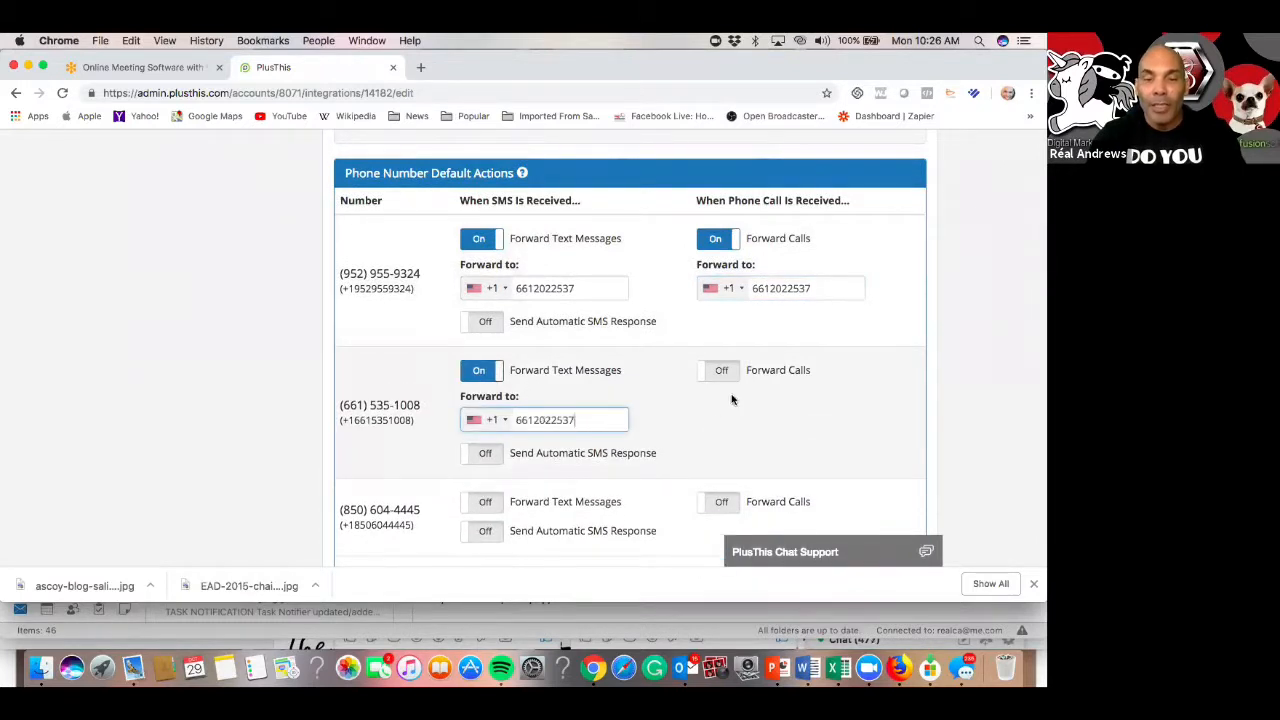
pyautogui.click(720, 370)
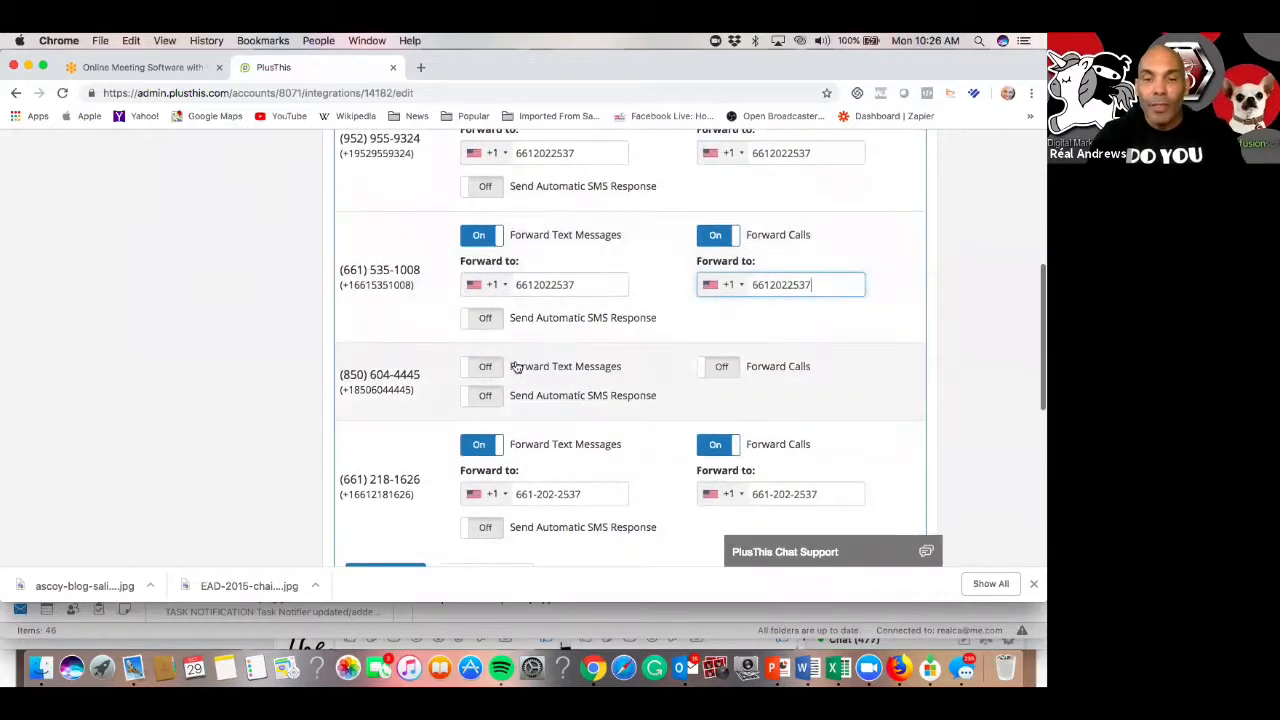
pyautogui.click(484, 366)
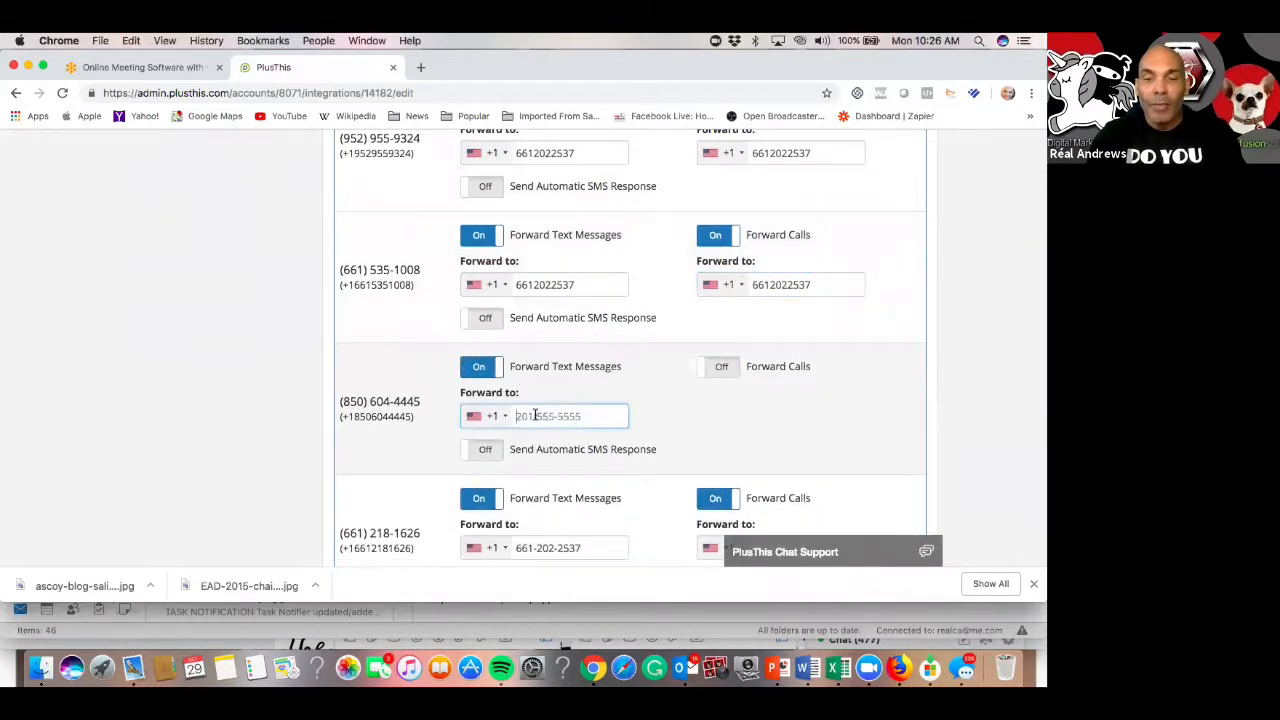
pyautogui.click(714, 366)
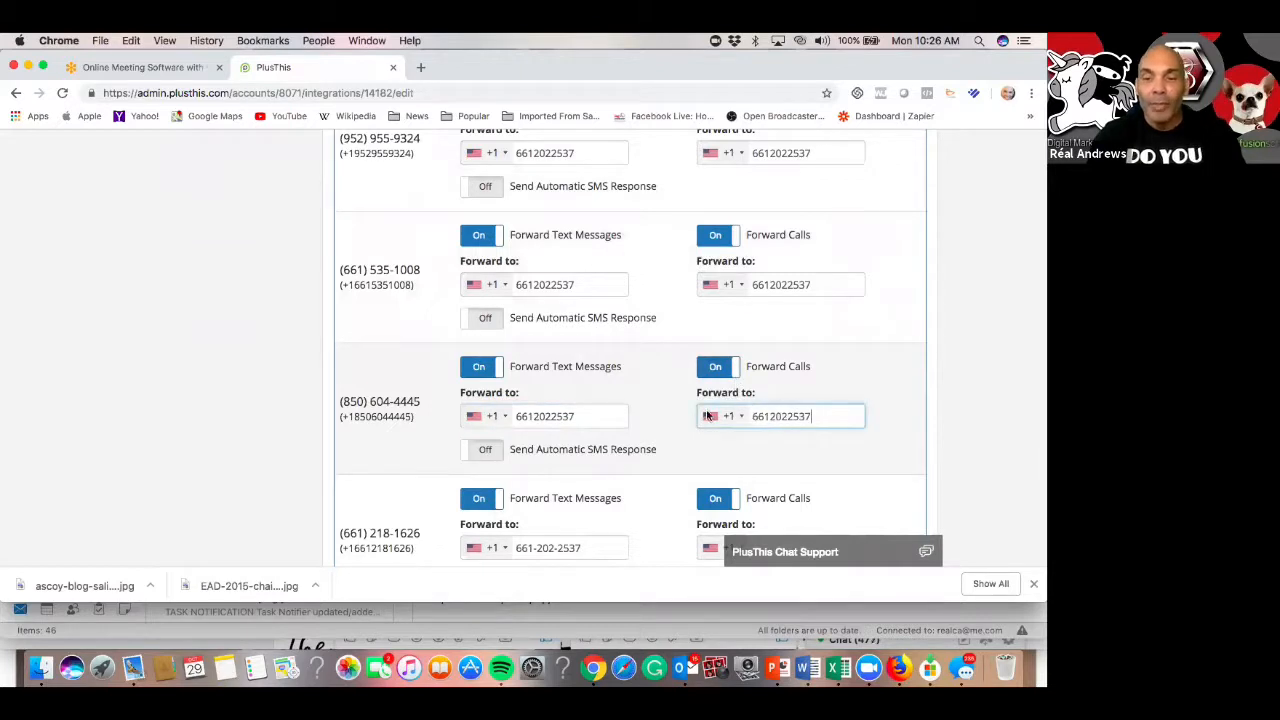
pyautogui.scroll(-3)
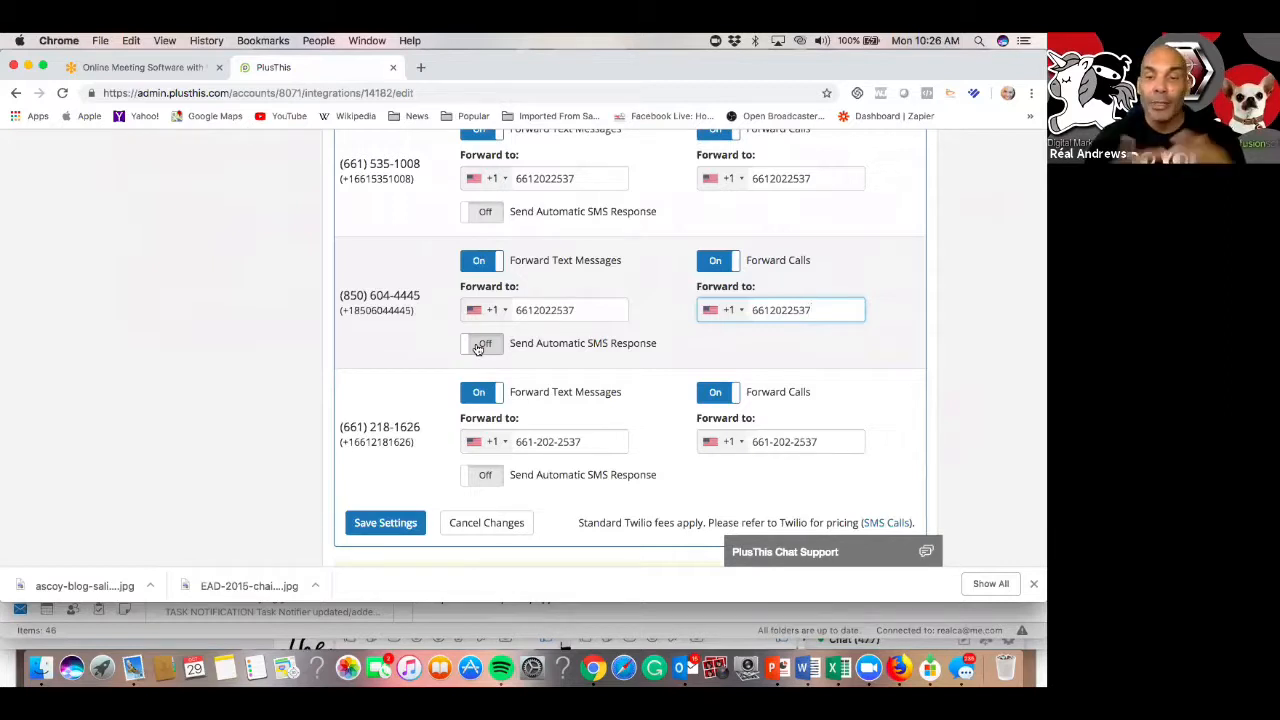
# Save the forwarding settings for all four Twilio numbers.
pyautogui.click(804, 308)
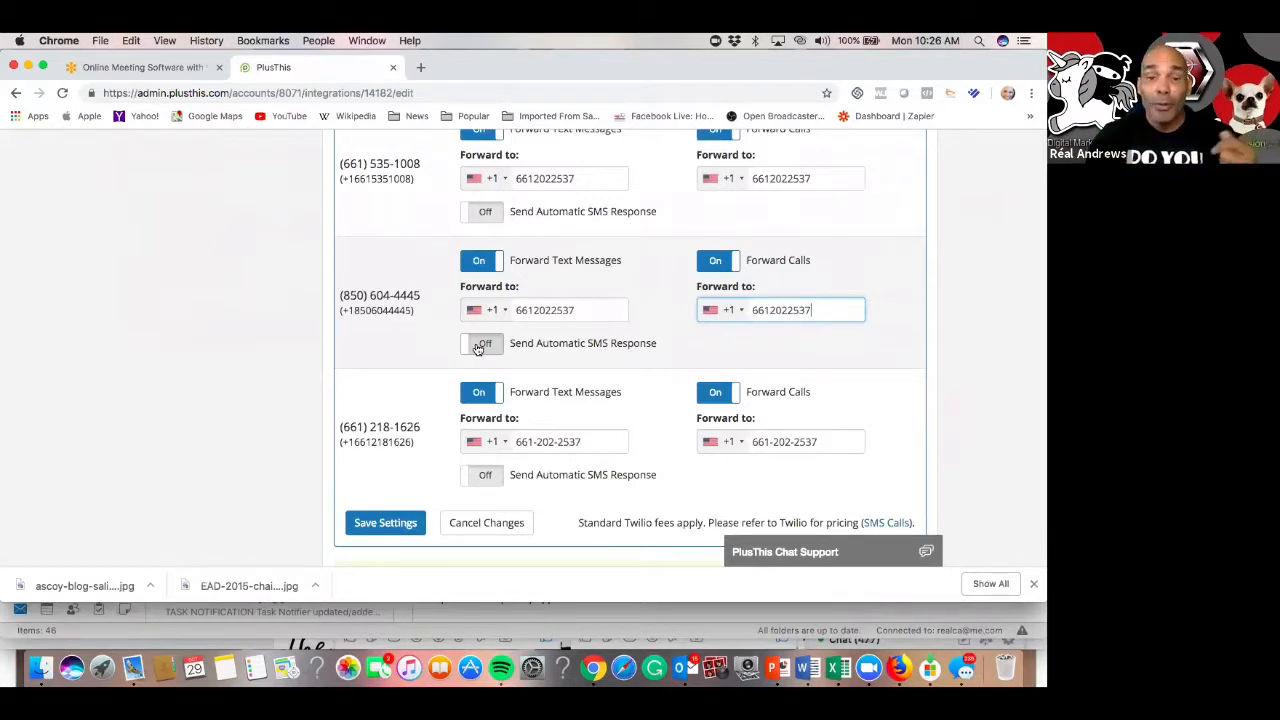
pyautogui.click(384, 522)
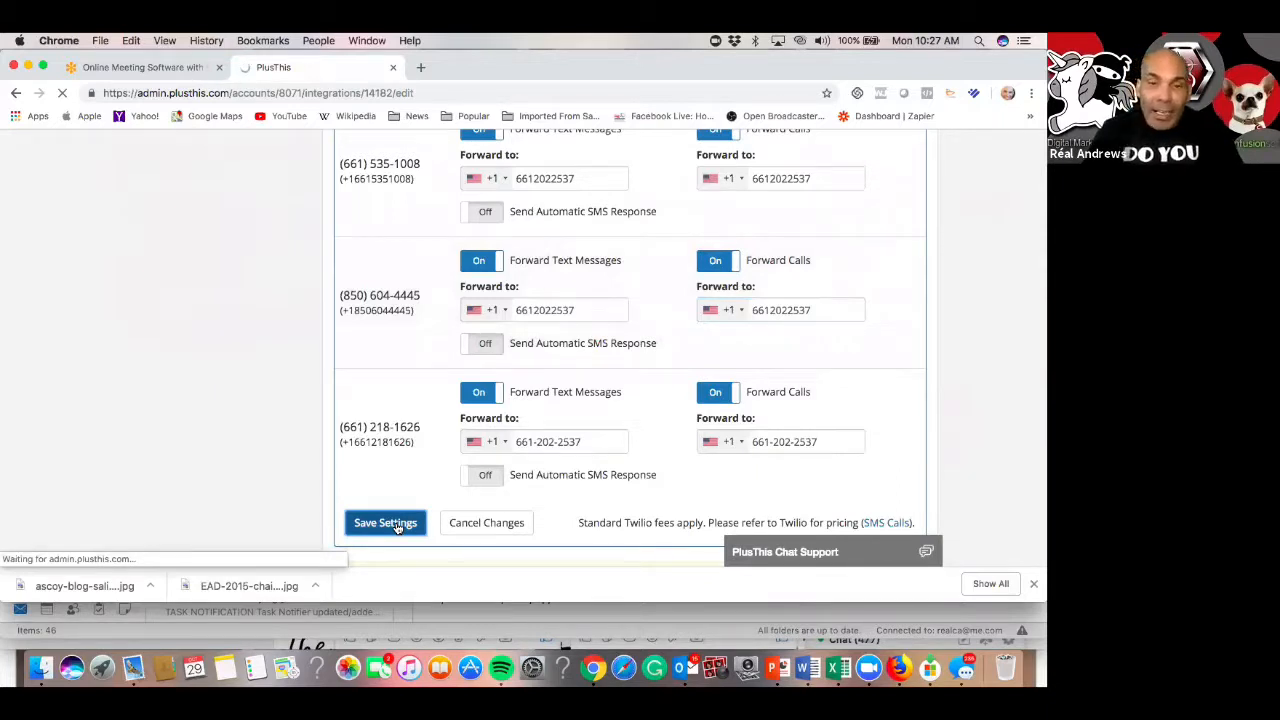
pyautogui.click(384, 522)
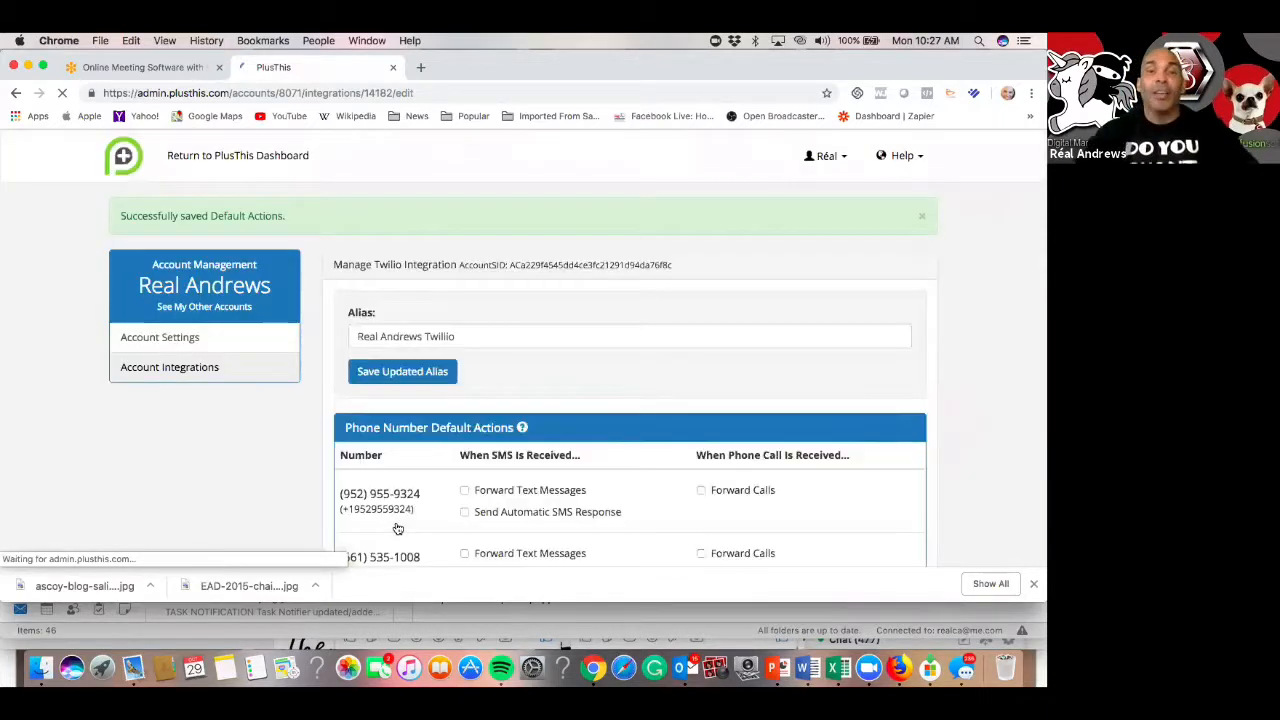